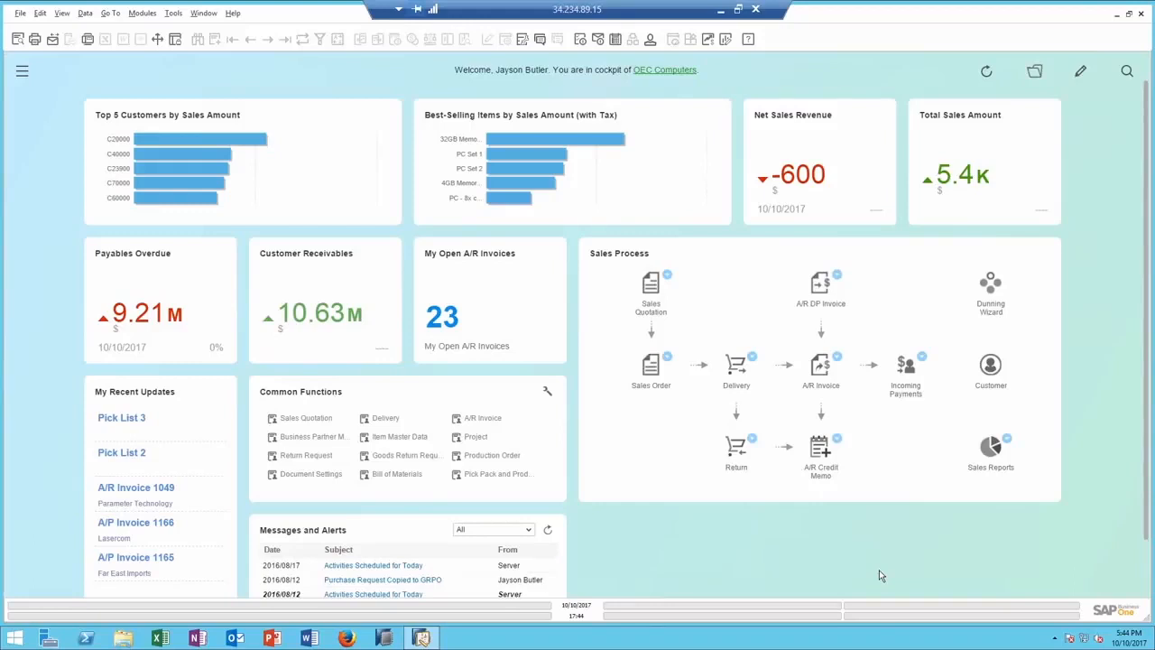
mouse_move(589, 538)
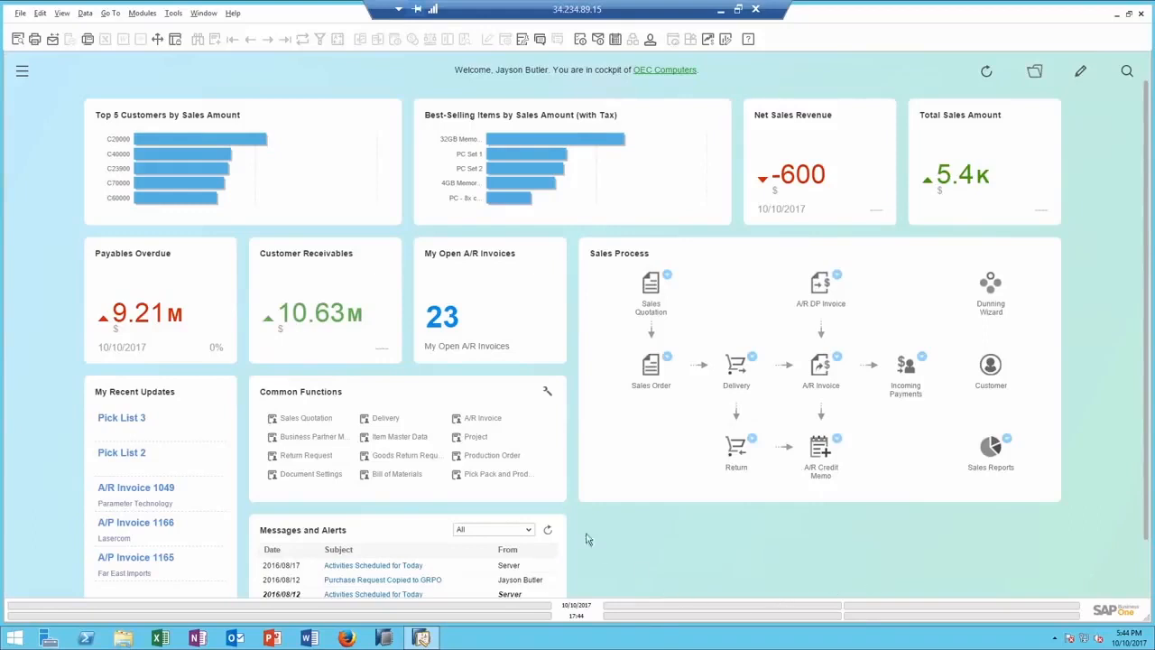
Open the released production order for the 4GB Memory Server from Common Functions
click(490, 455)
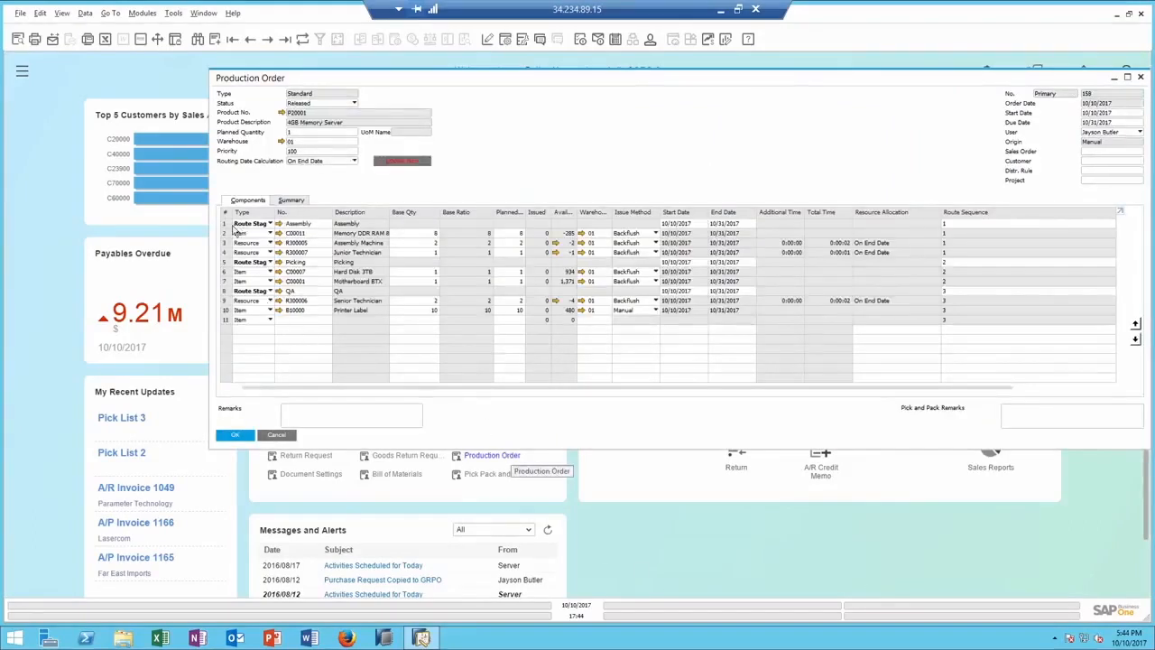
click(235, 224)
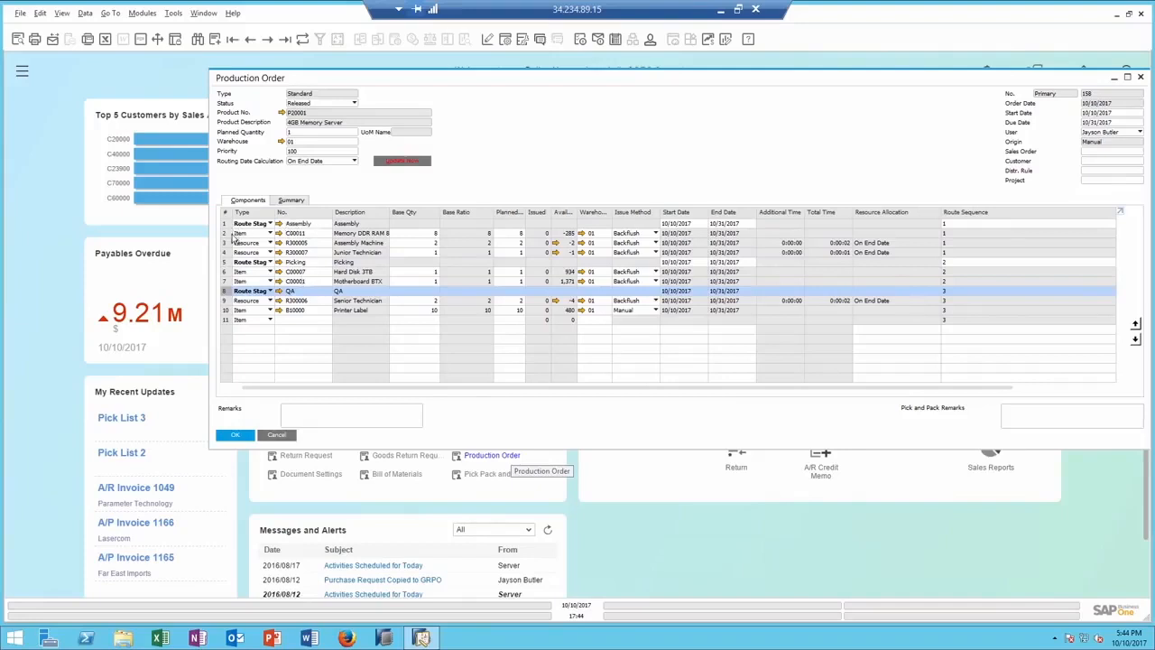
mouse_move(243, 253)
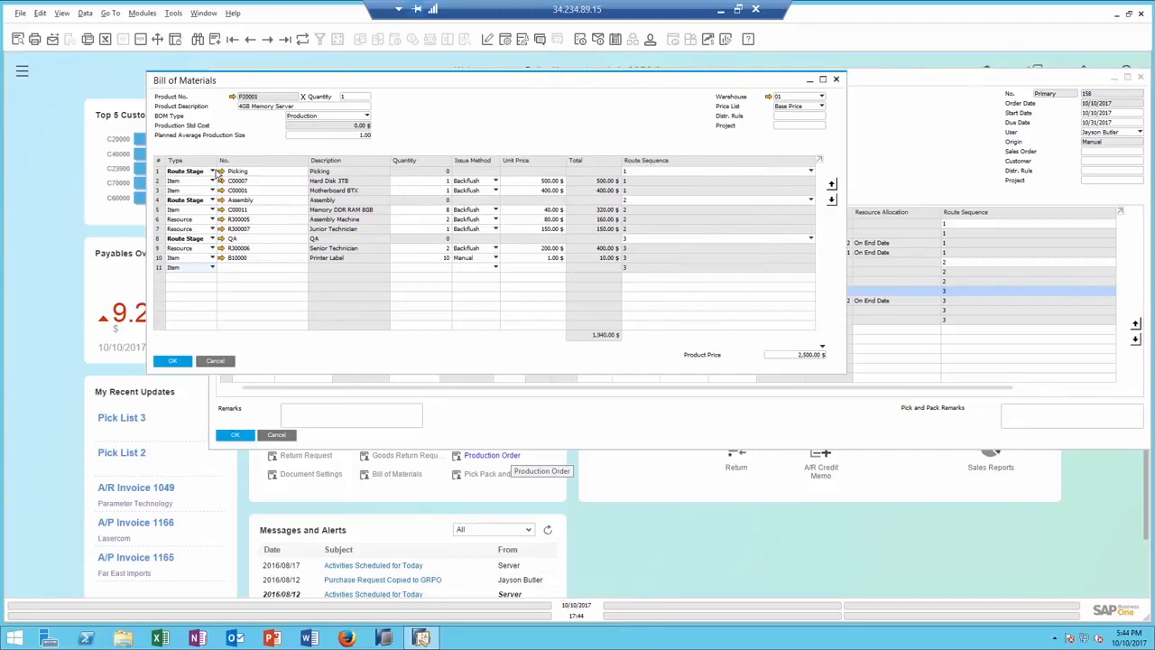
mouse_move(777, 179)
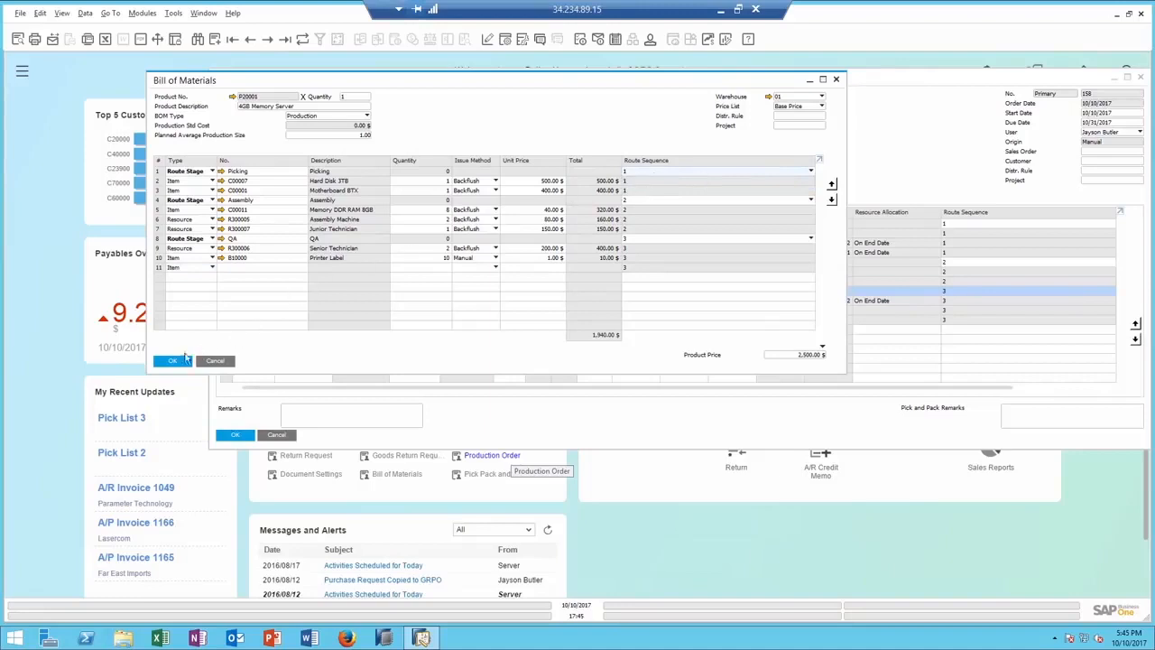
Confirm the bill of materials with Picking first, then Assembly and QA
click(172, 361)
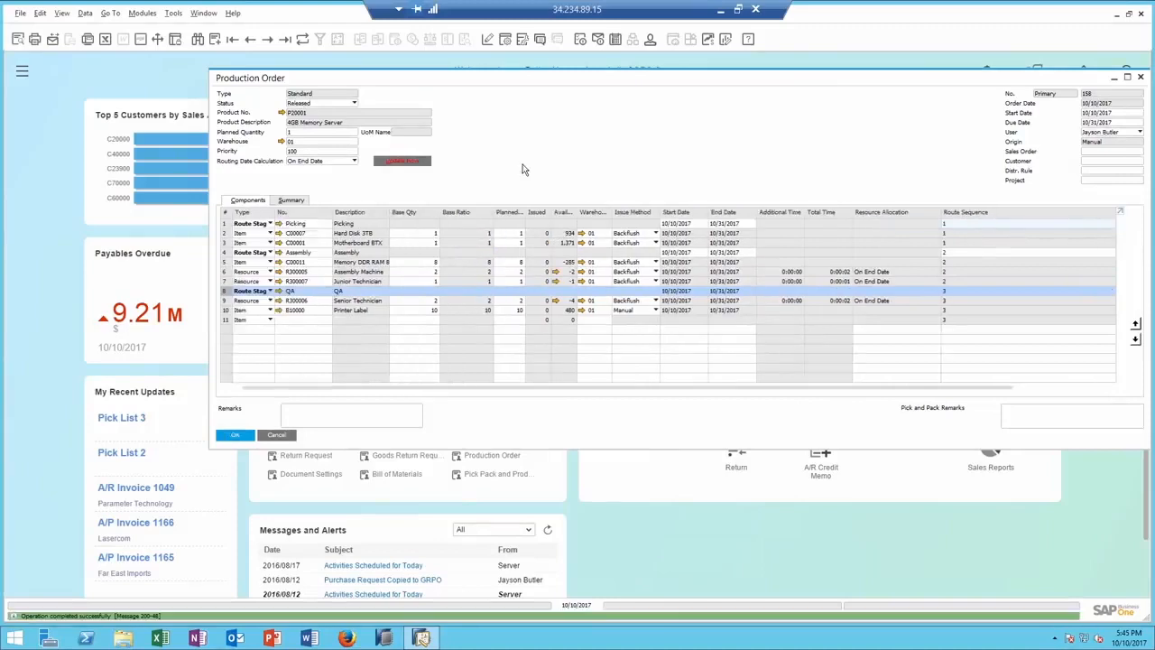
mouse_move(520, 139)
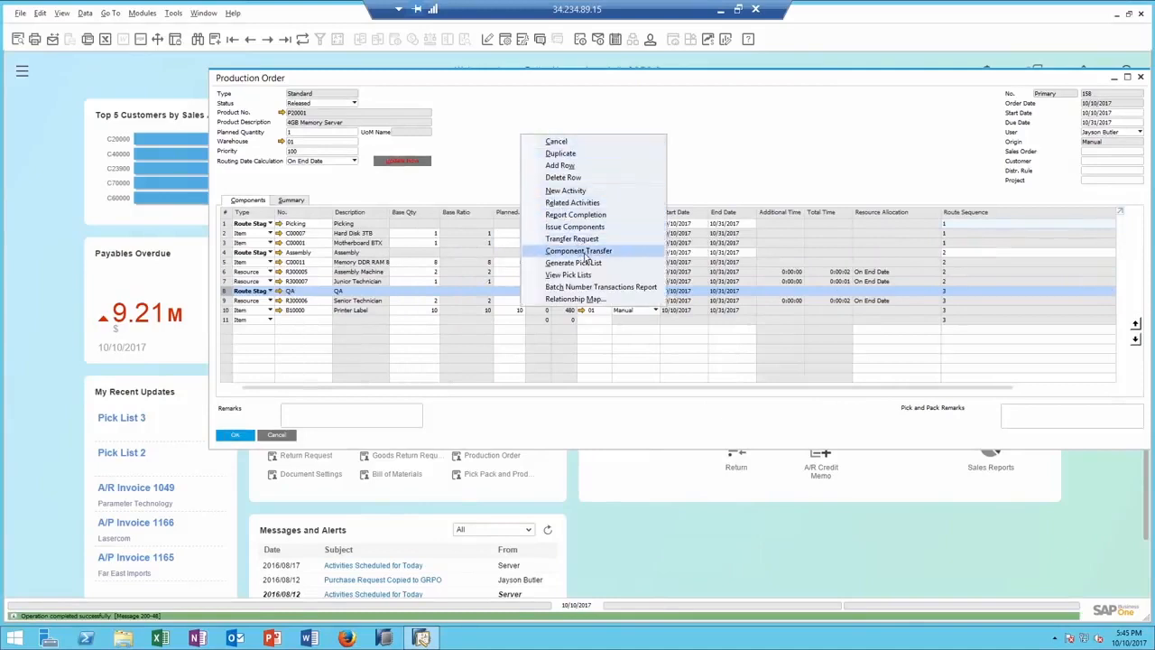
Start Issue Components from the production order to reach its selection criteria
click(574, 227)
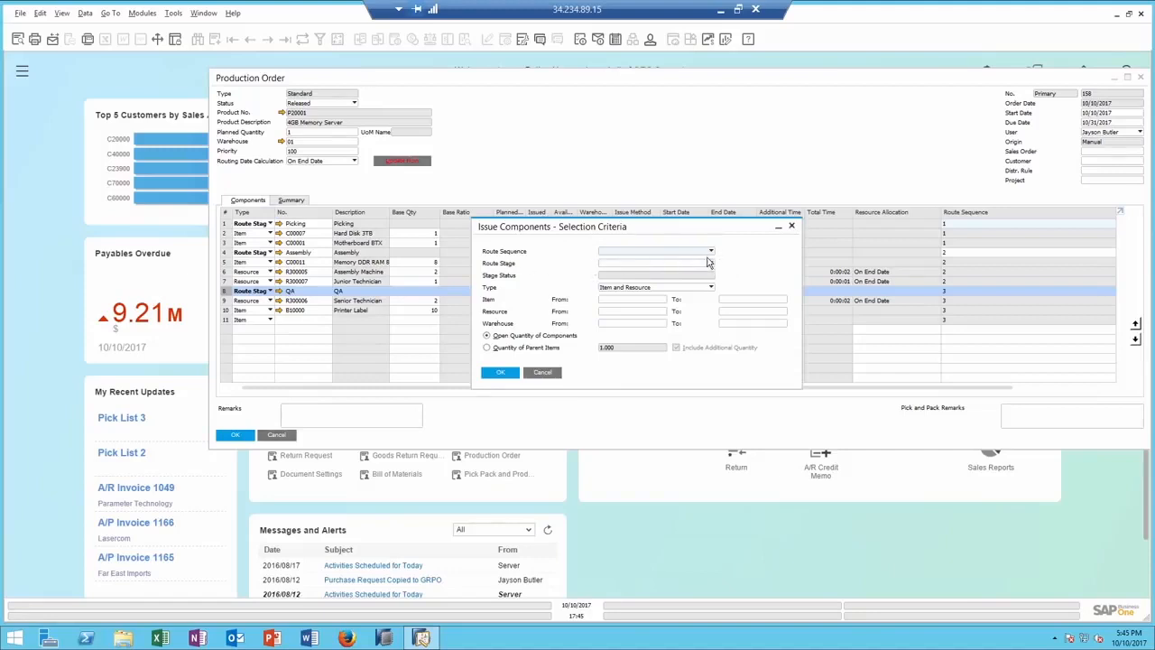
click(711, 251)
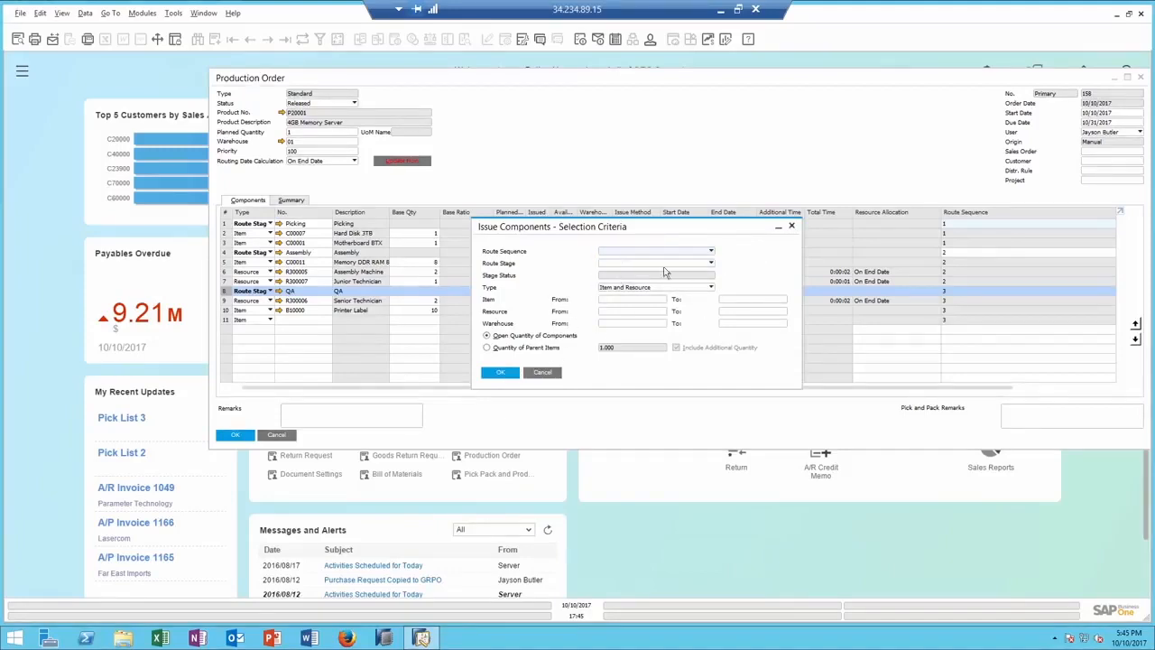
Accept the issue criteria and post the Issue for Production of the Printer Label
click(500, 372)
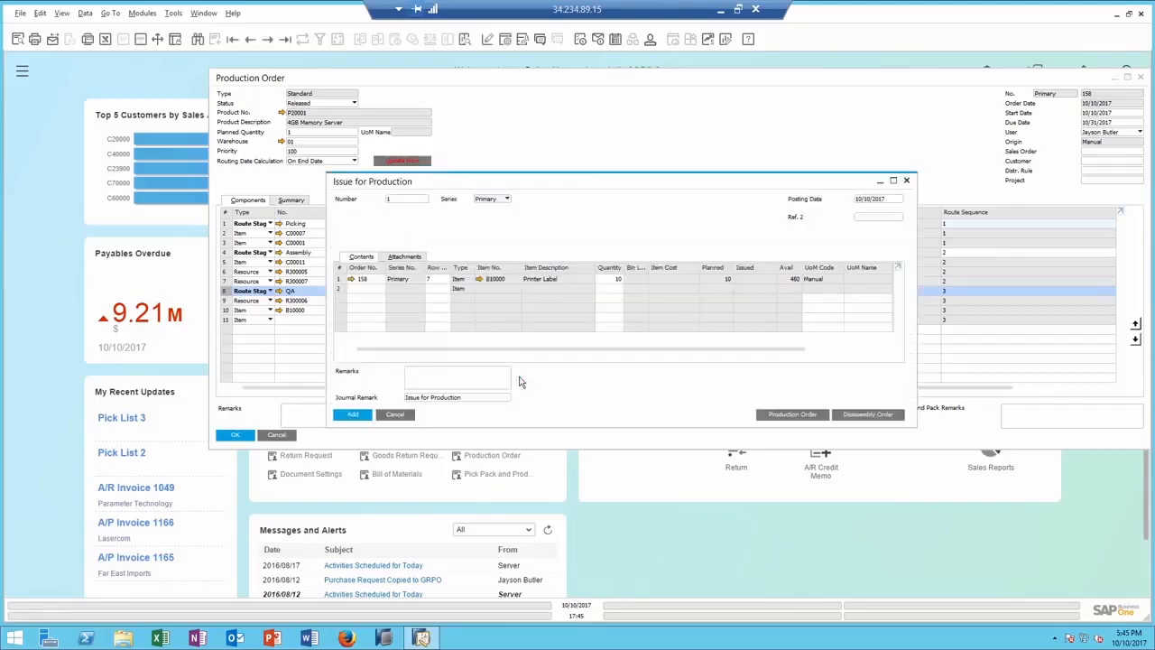
mouse_move(628, 296)
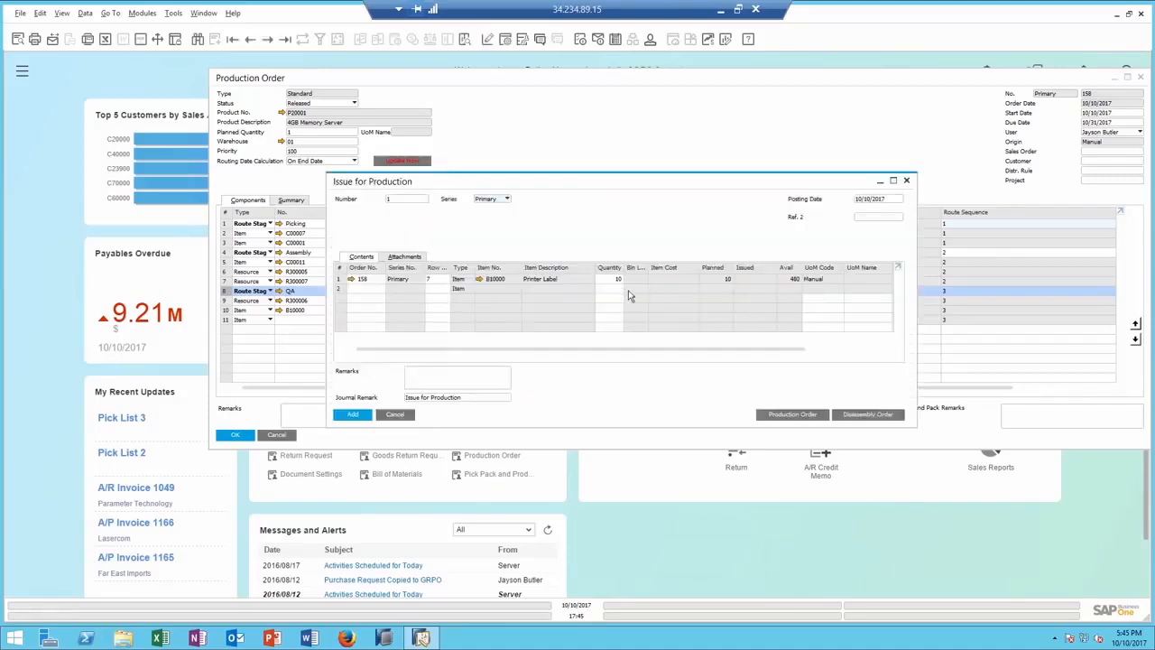
mouse_move(415, 203)
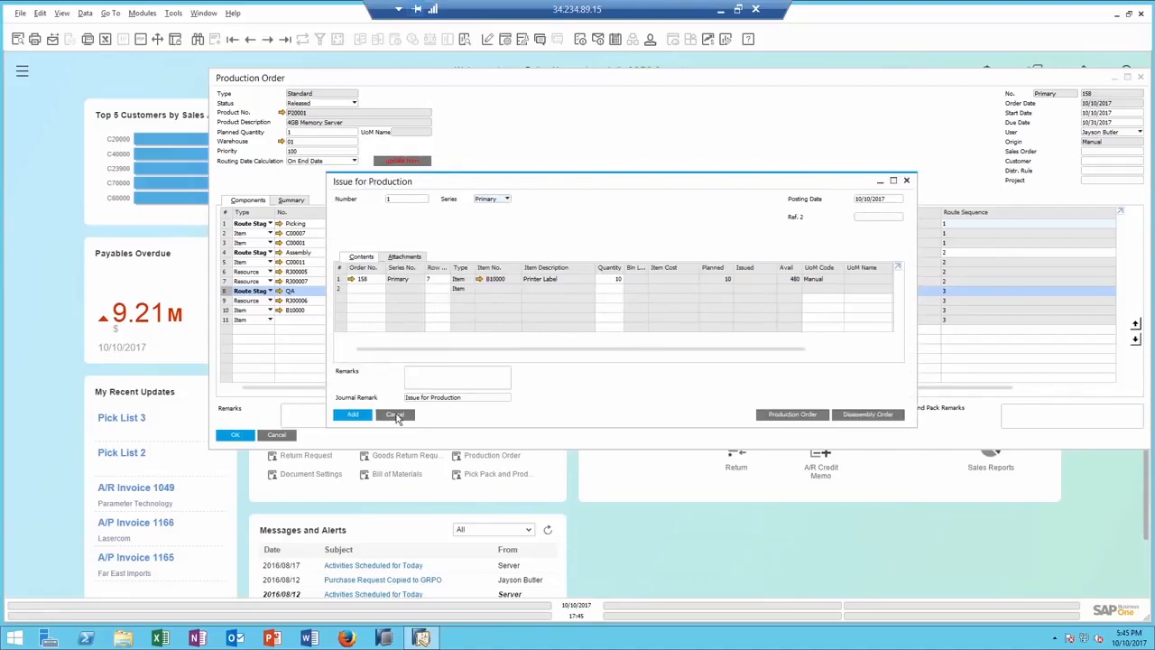
click(393, 413)
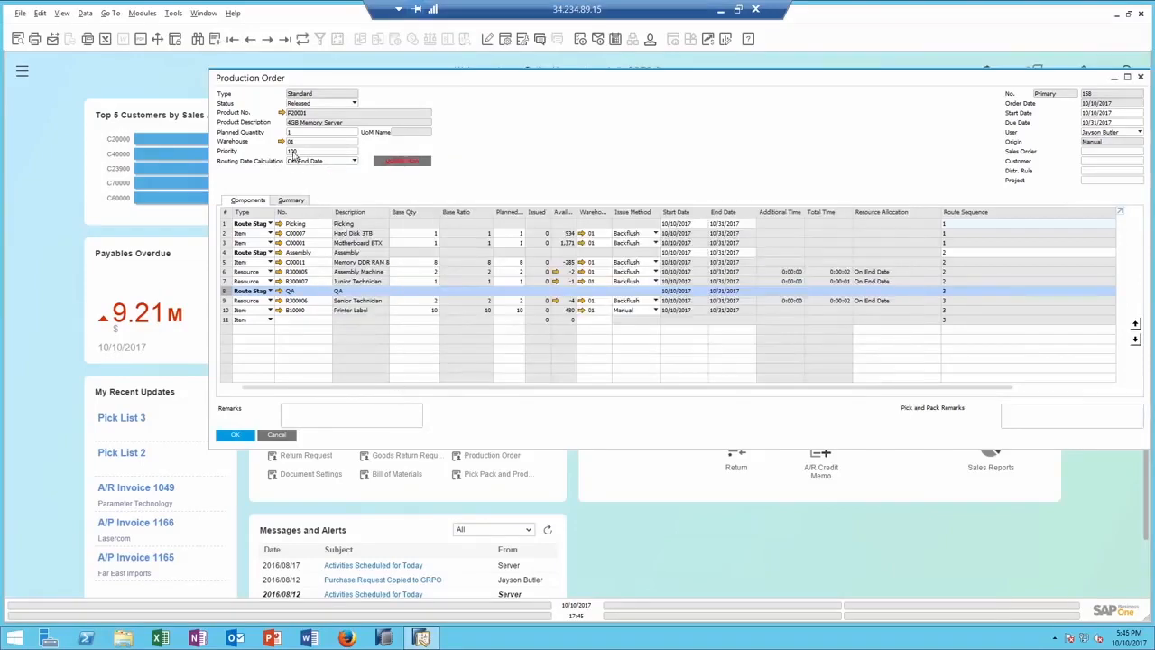
Open the Pick Pack and Production Manager selection criteria from Common Functions
click(321, 152)
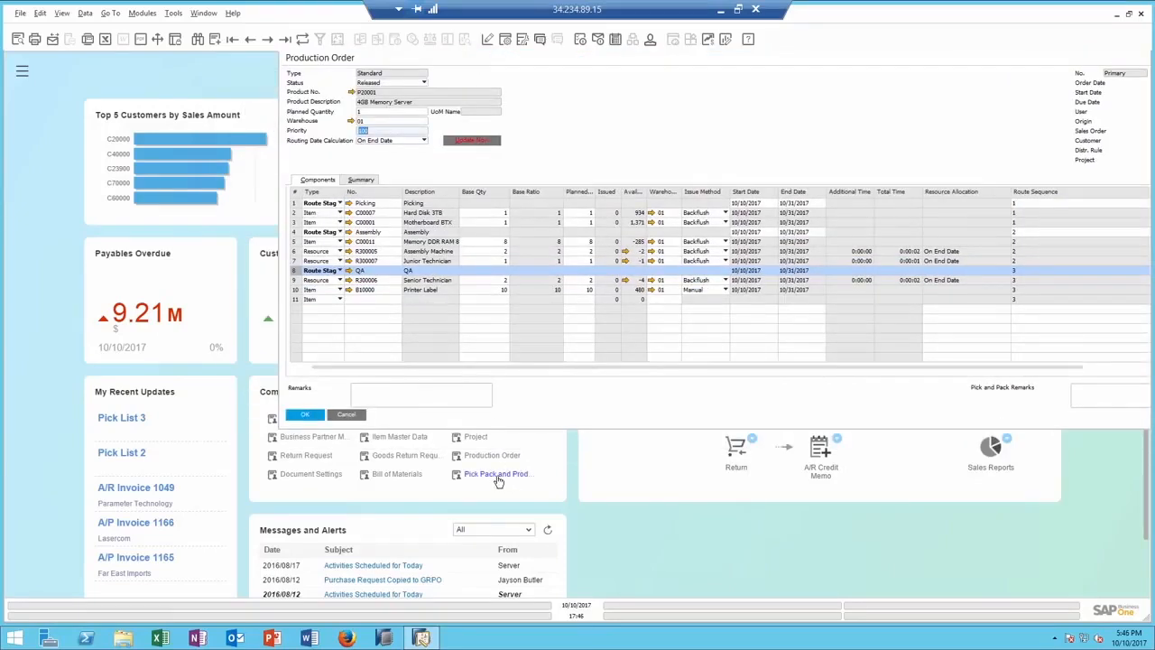
click(496, 473)
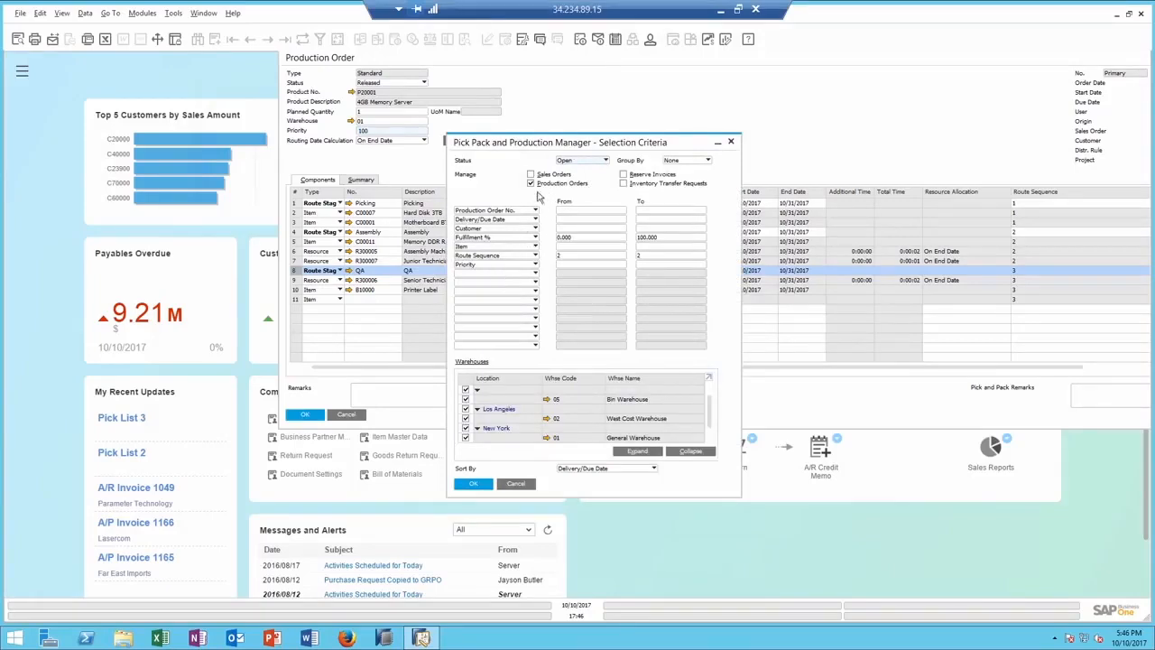
mouse_move(477, 270)
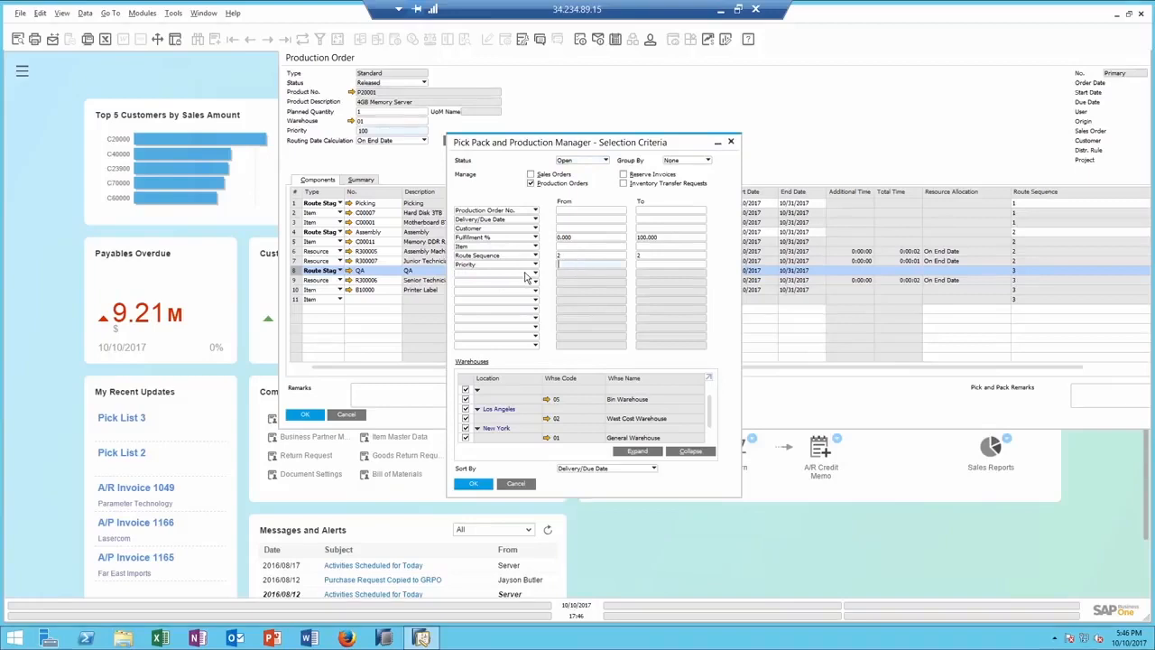
Cancel the Pick Pack selection criteria, returning to the production order
click(534, 275)
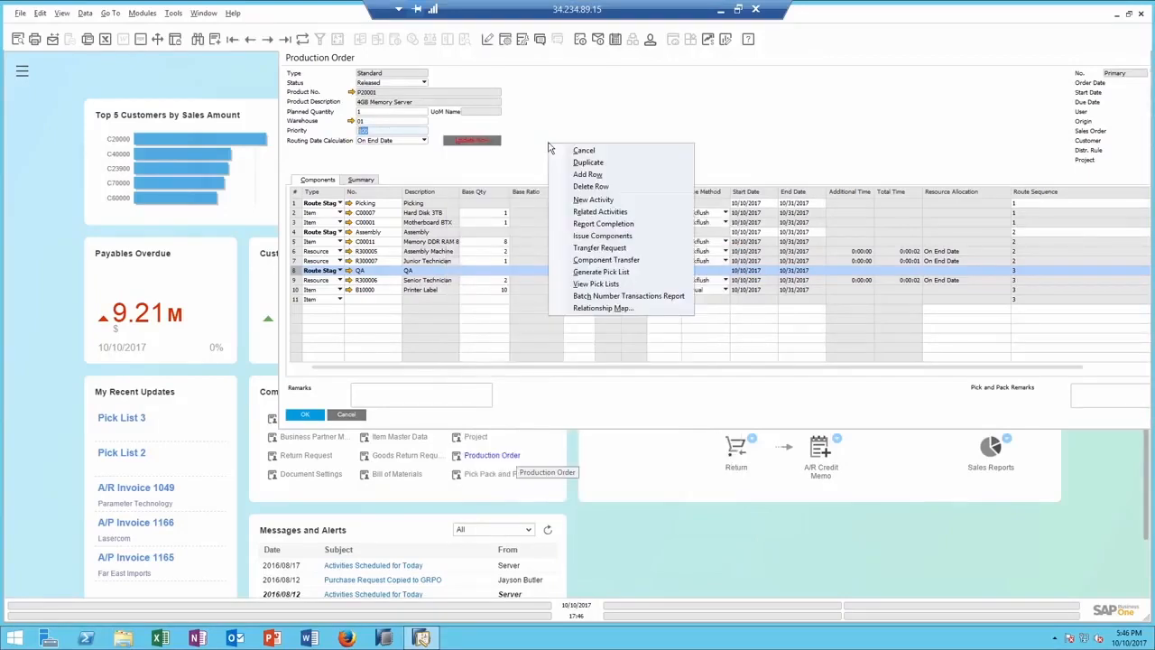
mouse_move(599, 271)
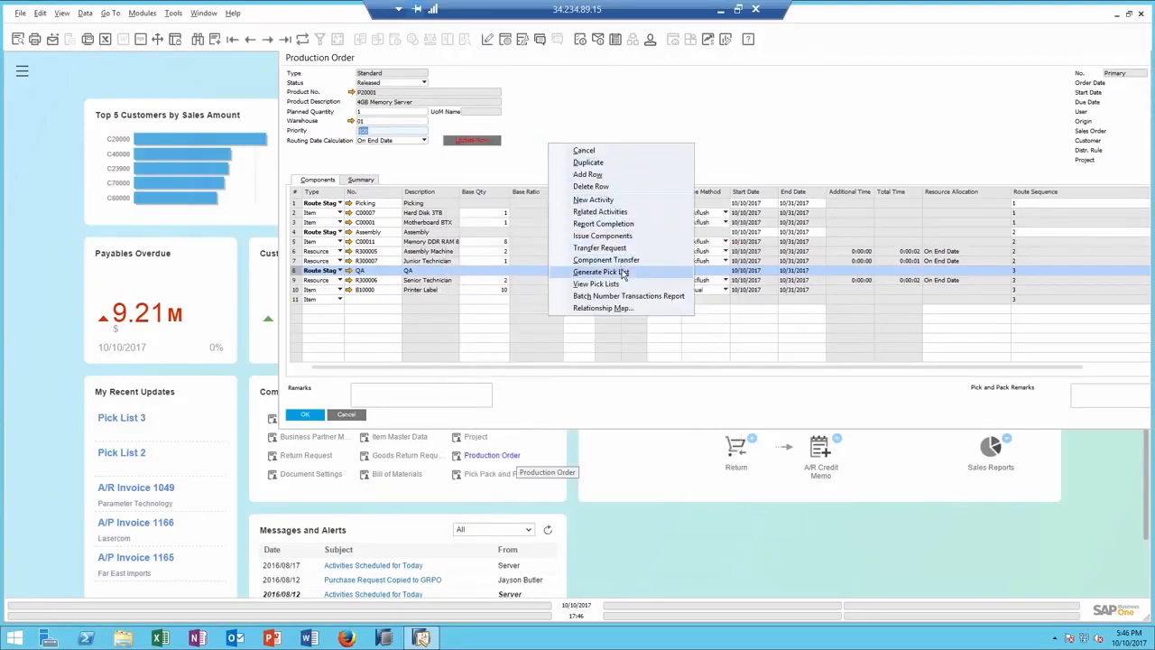
Generate a pick list for the production order from the General Warehouse
click(599, 270)
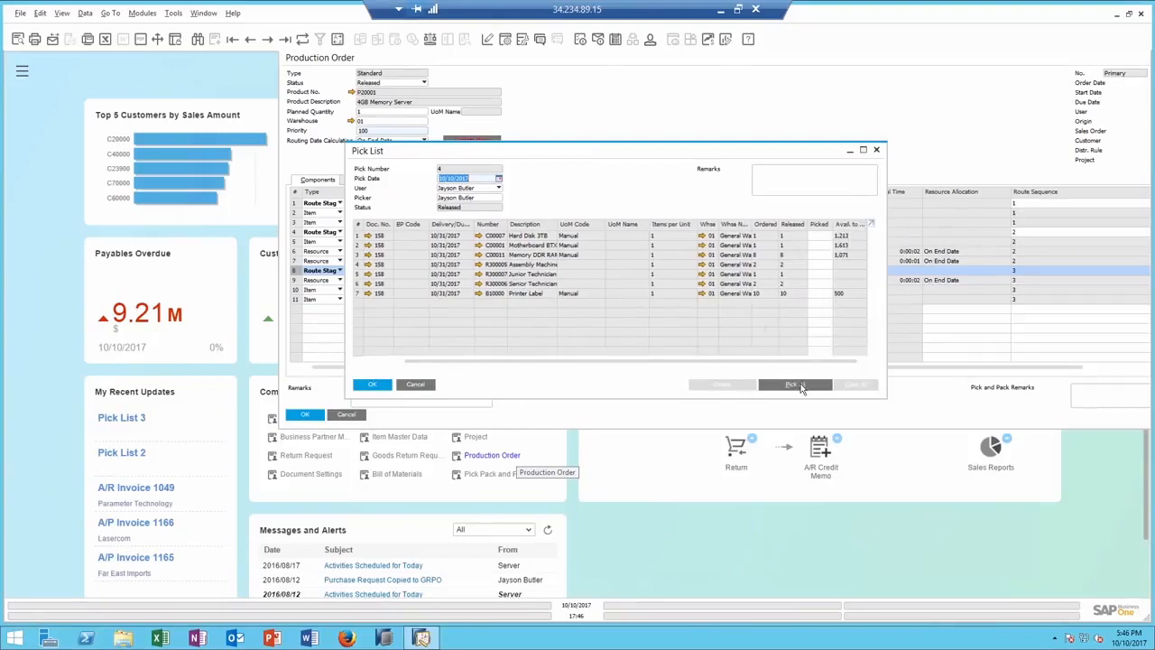
Pick all quantities, update the pick list to Picked status, and list its follow-on documents
click(794, 384)
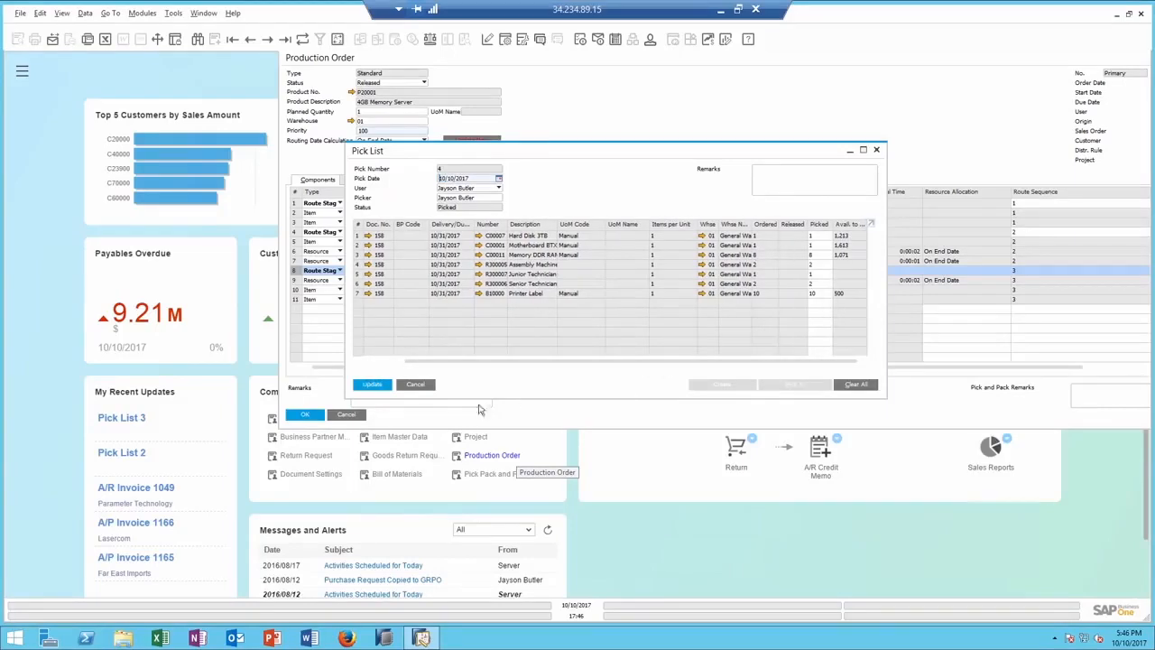
click(372, 383)
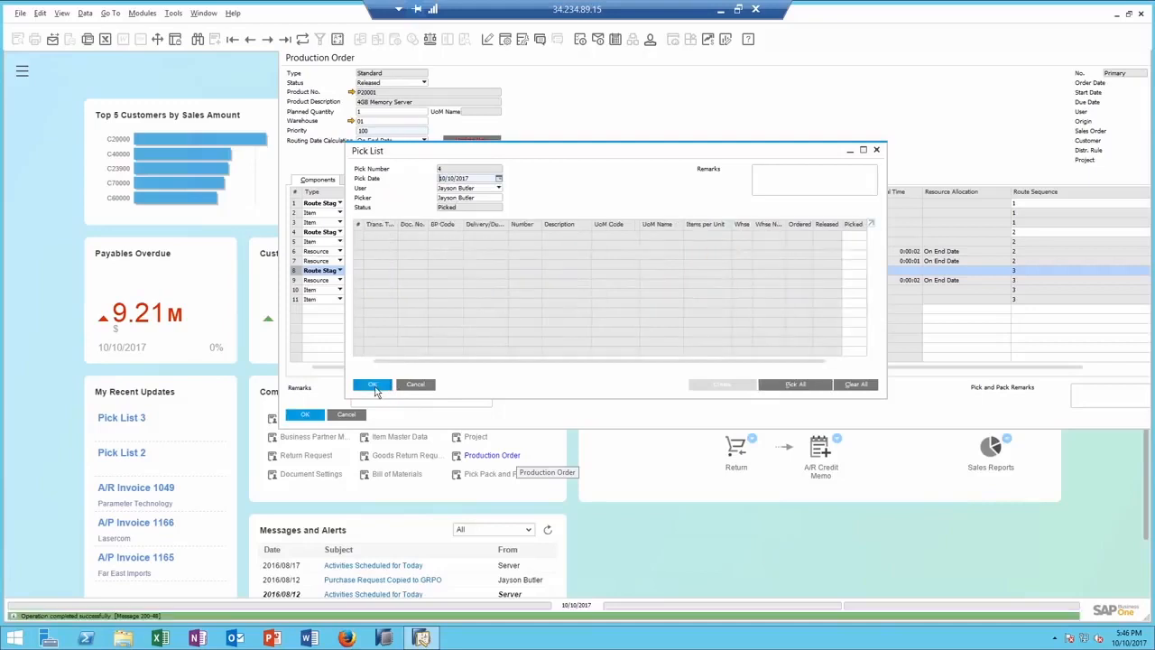
click(371, 382)
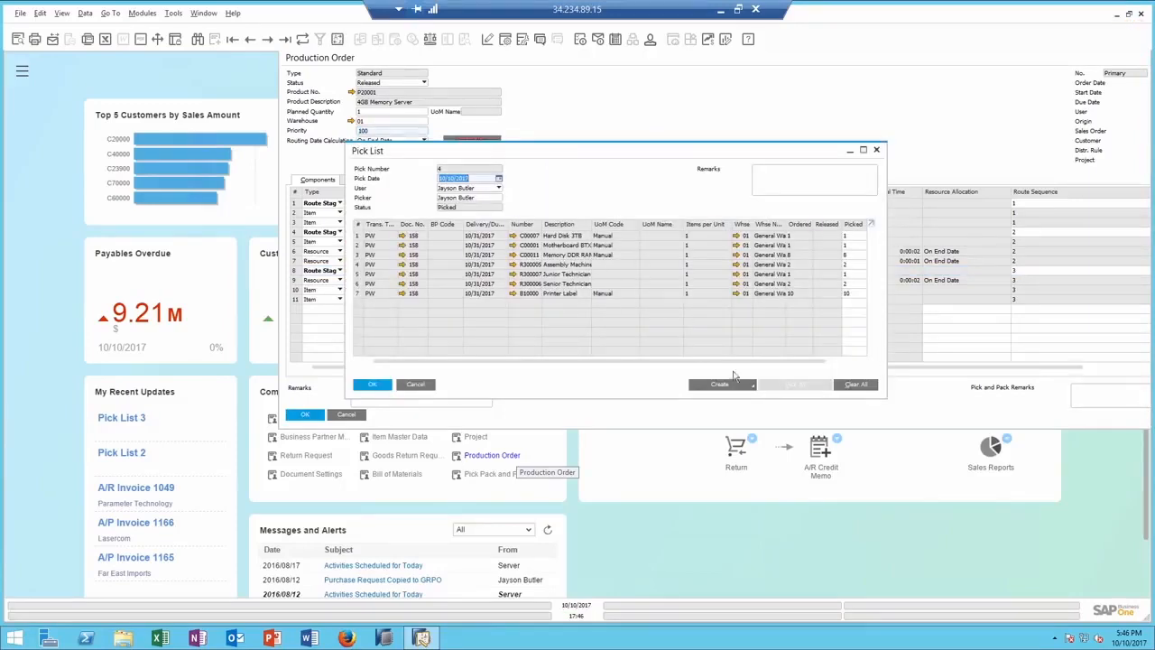
click(718, 383)
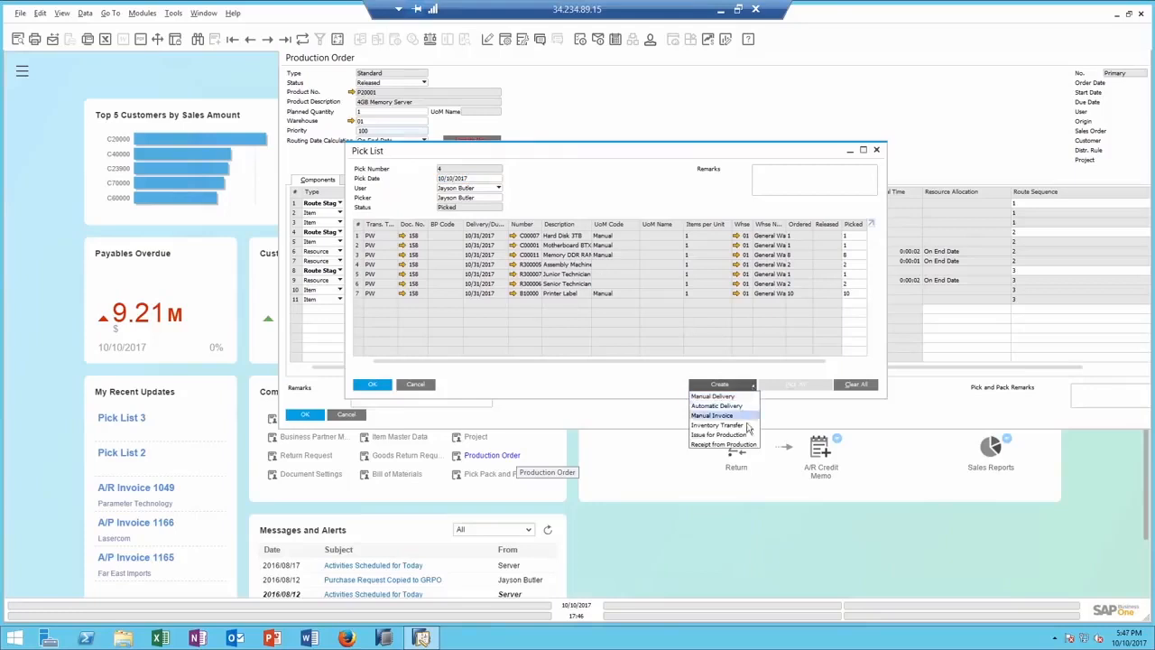